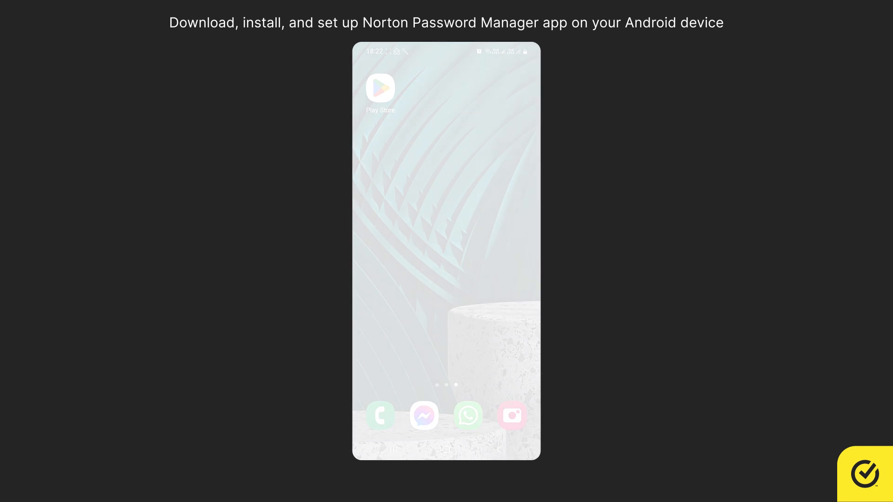
# Find Norton Password Manager in the Play Store and install it
pyautogui.click(379, 88)
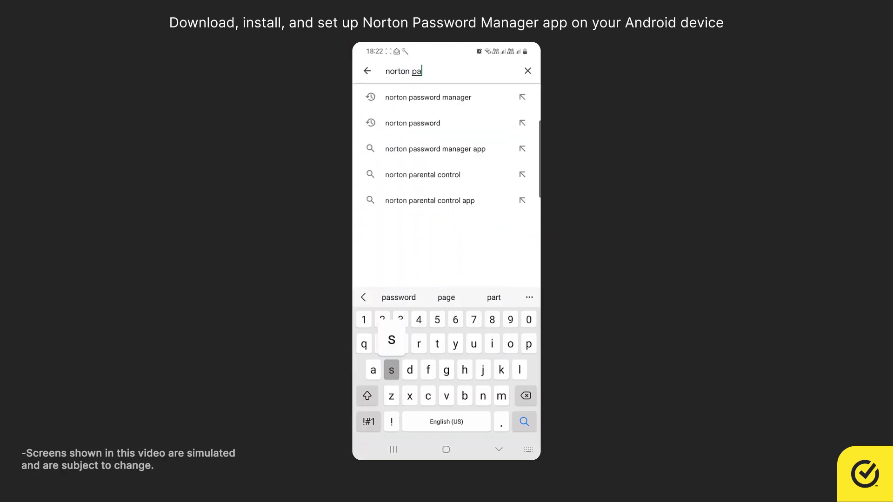
pyautogui.click(427, 97)
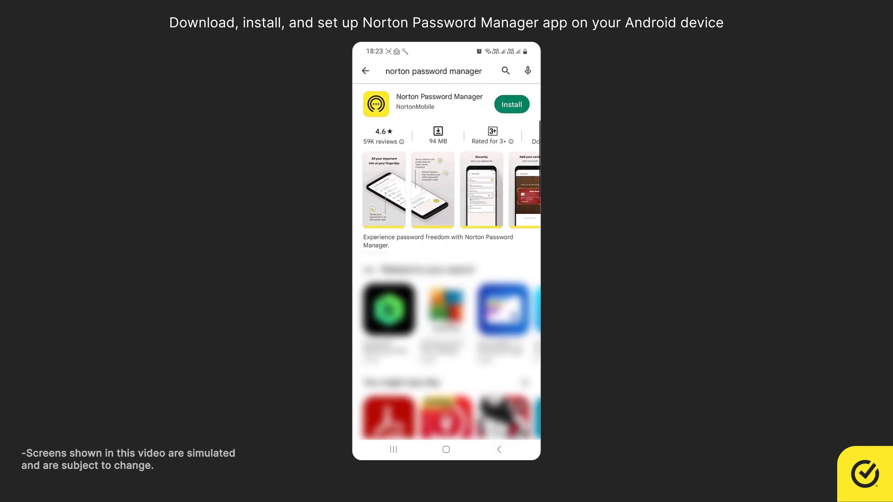
pyautogui.click(511, 104)
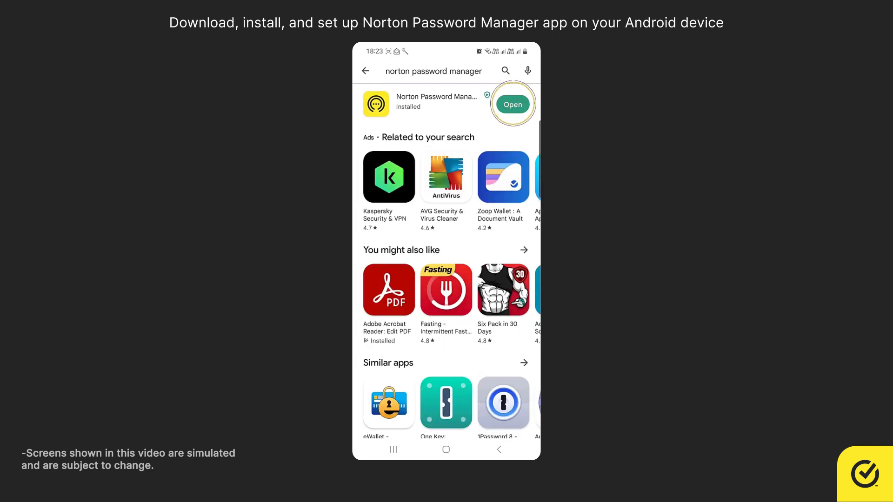
# Launch the app, accept the license terms and pass the intro slides to the sign-in page
pyautogui.click(511, 104)
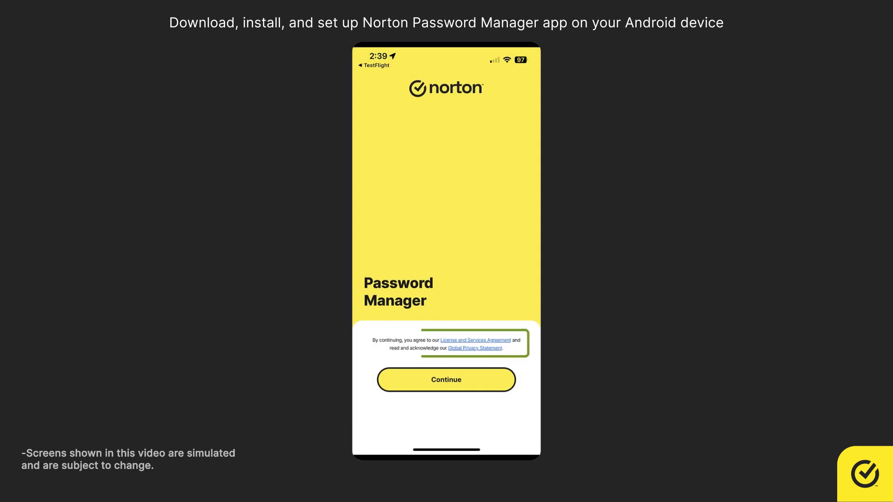
pyautogui.click(446, 380)
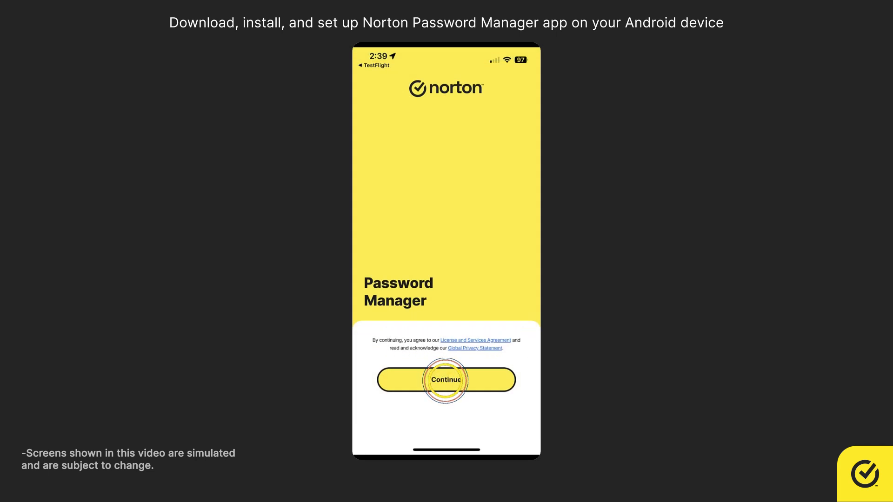
pyautogui.click(445, 379)
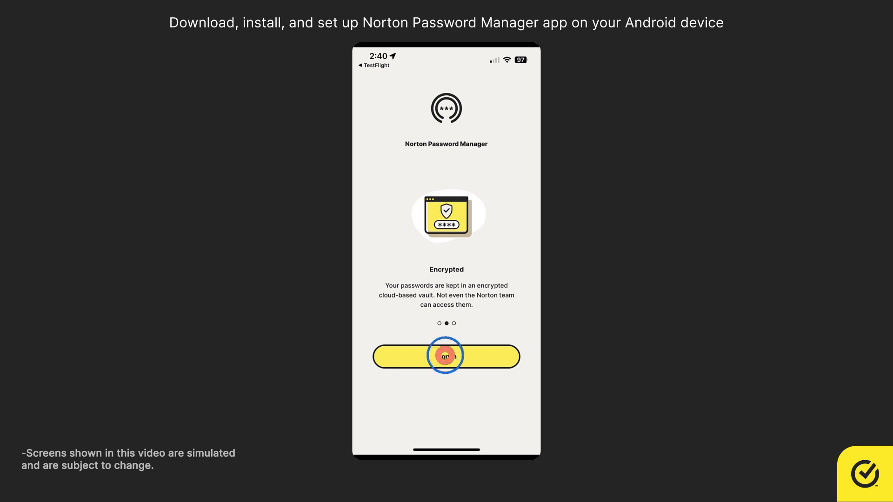
pyautogui.click(445, 356)
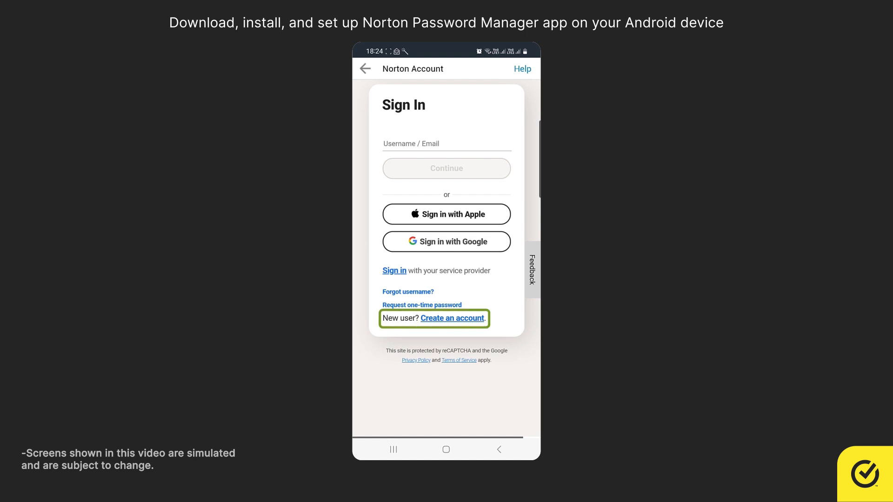
# Sign in to the Norton account with the 'Nortonuser@' email and its password
pyautogui.click(447, 144)
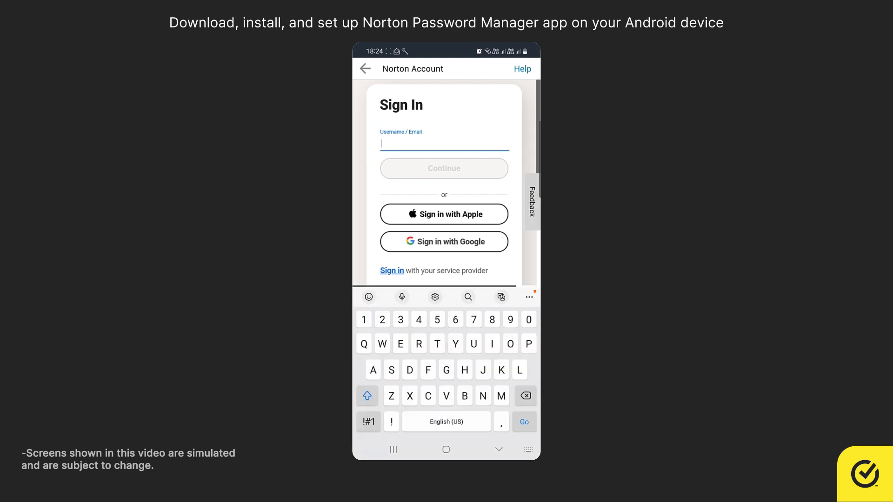
pyautogui.write('Nortonuser@')
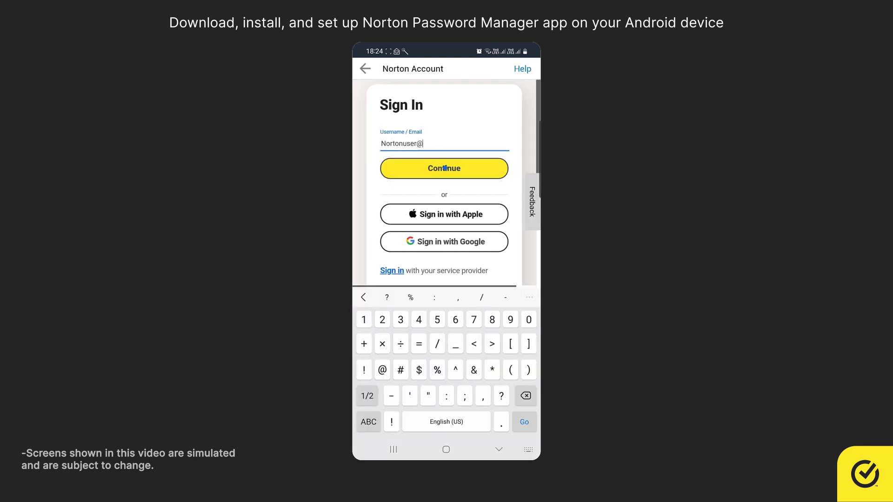
pyautogui.click(443, 169)
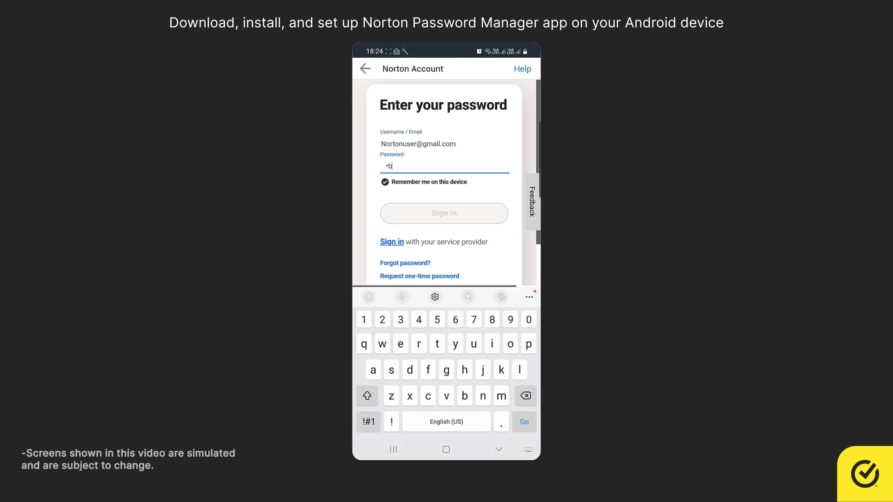
pyautogui.click(443, 213)
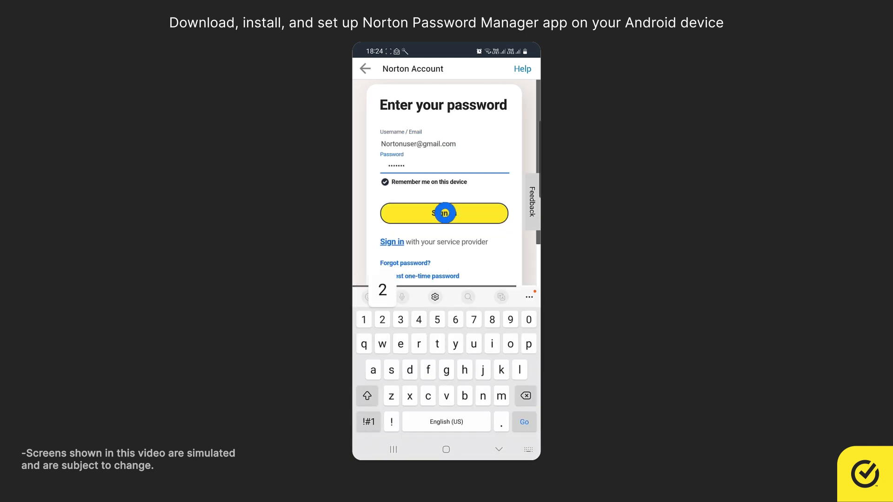
pyautogui.click(444, 213)
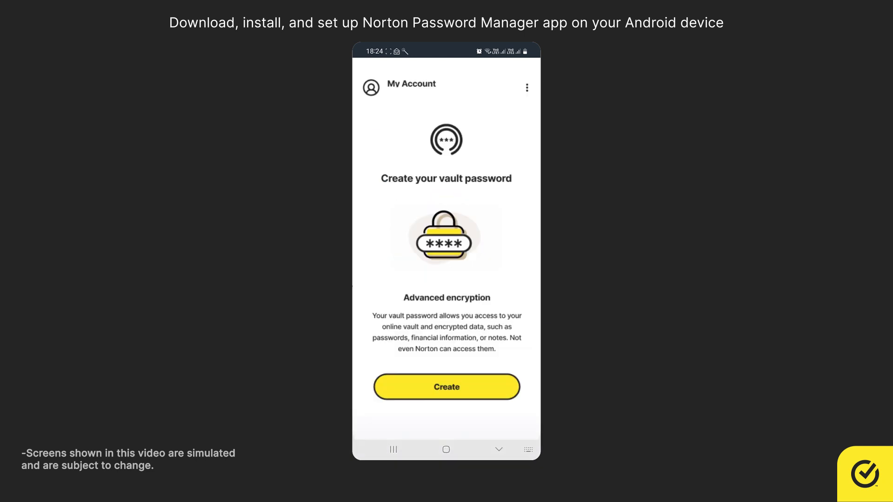
pyautogui.click(446, 387)
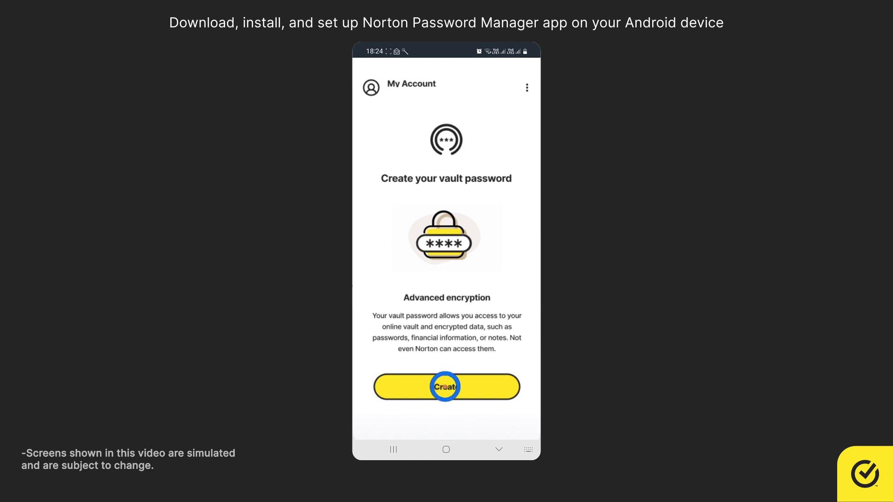
pyautogui.click(445, 387)
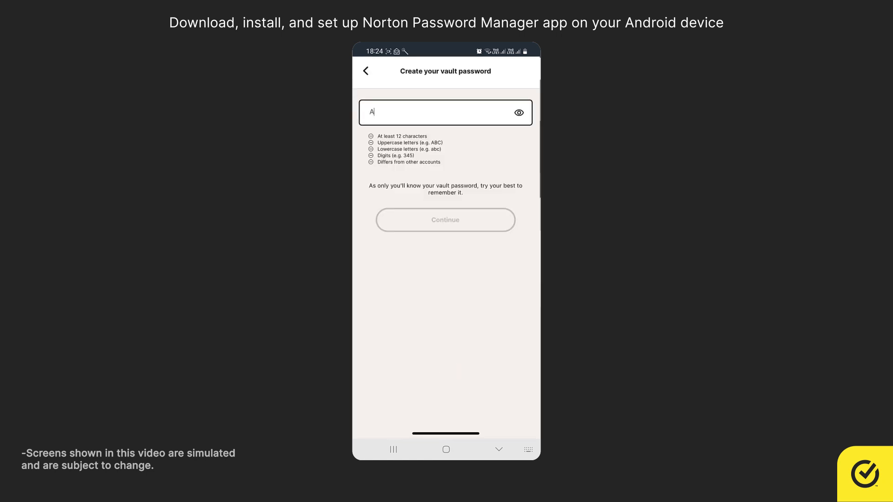
pyautogui.write('@')
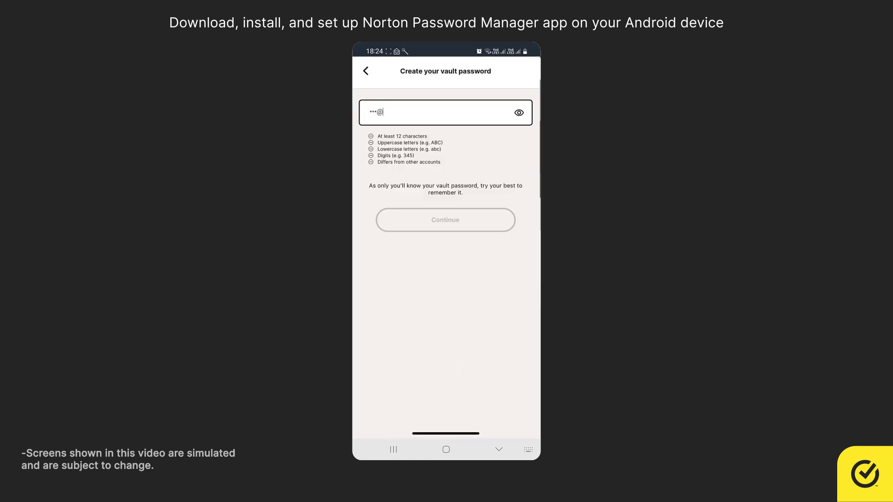
pyautogui.write('password')
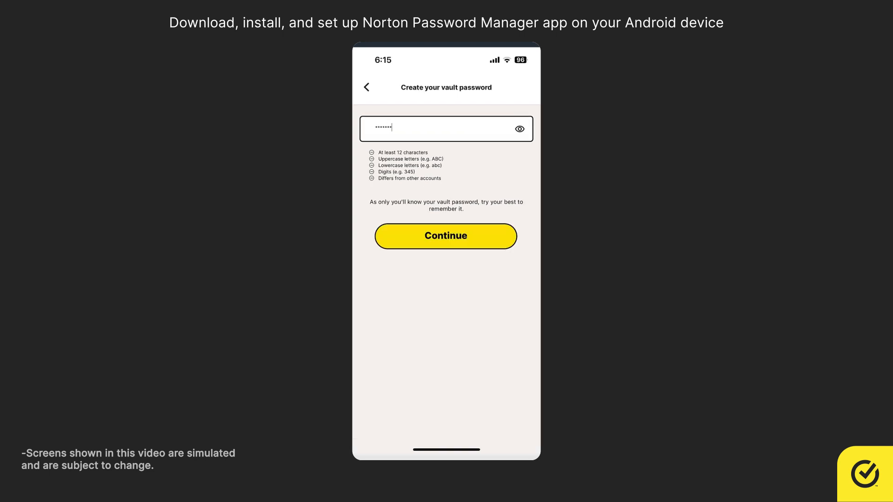
pyautogui.click(445, 235)
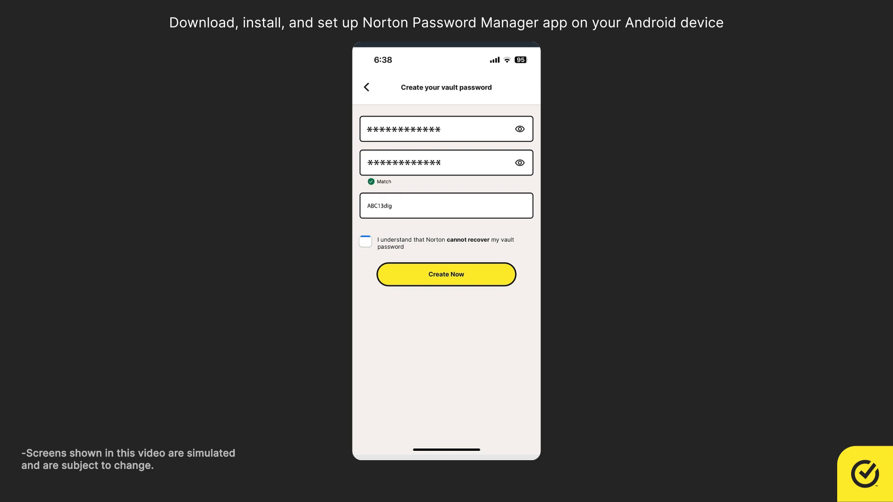
# Acknowledge Norton cannot recover the vault password and confirm its creation
pyautogui.click(364, 242)
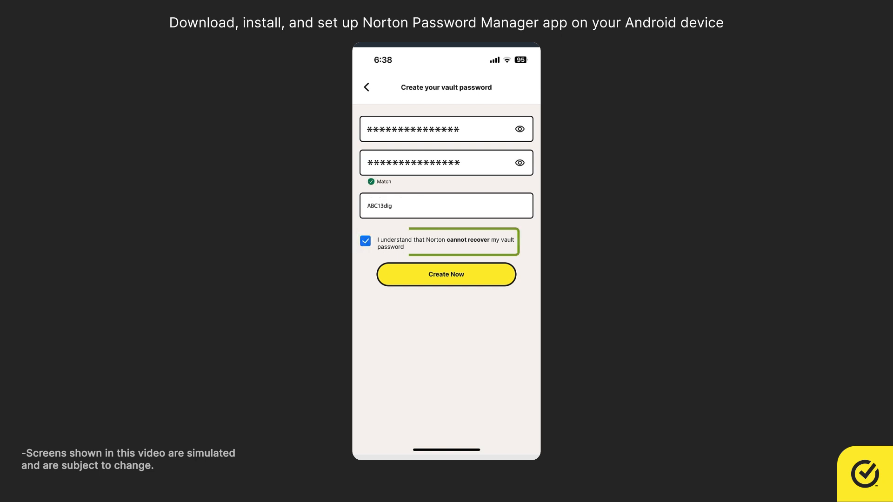
pyautogui.click(445, 273)
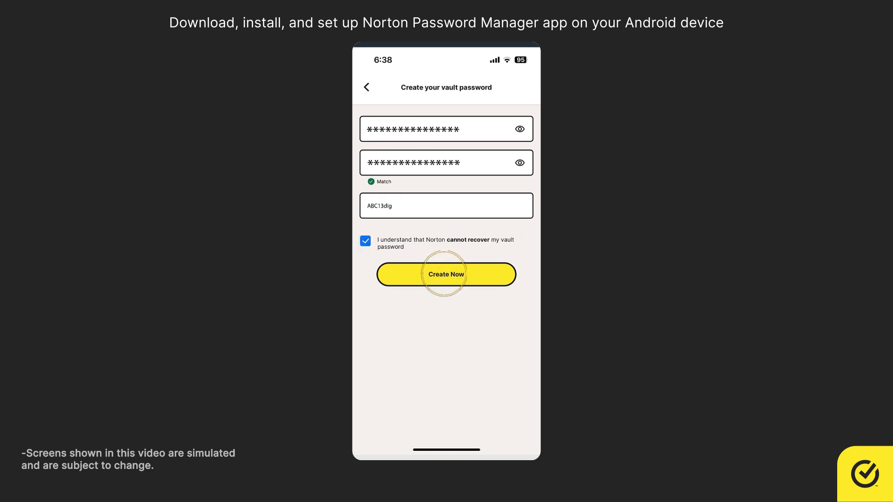
pyautogui.click(446, 273)
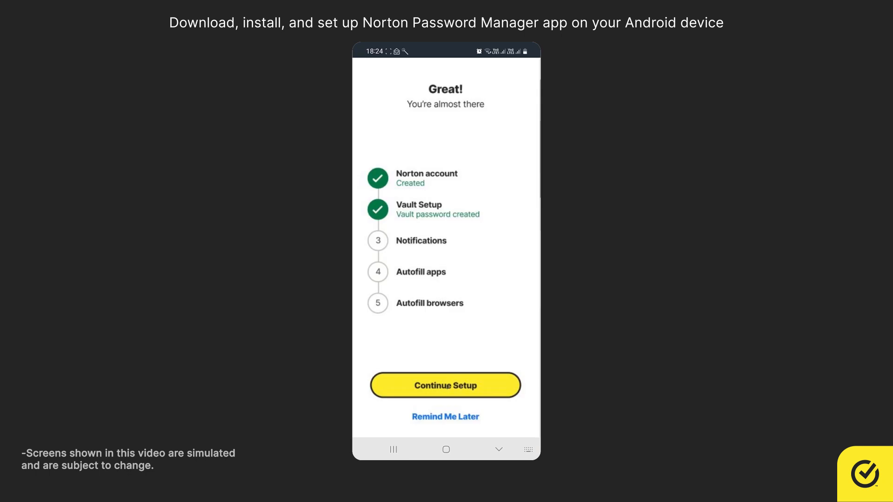
# Continue setup and allow Norton Password Manager to send notifications
pyautogui.click(445, 385)
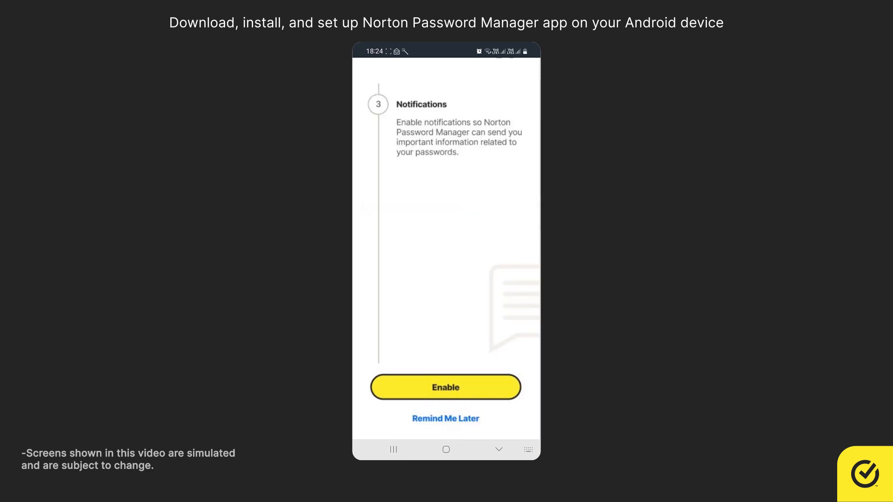
pyautogui.click(445, 387)
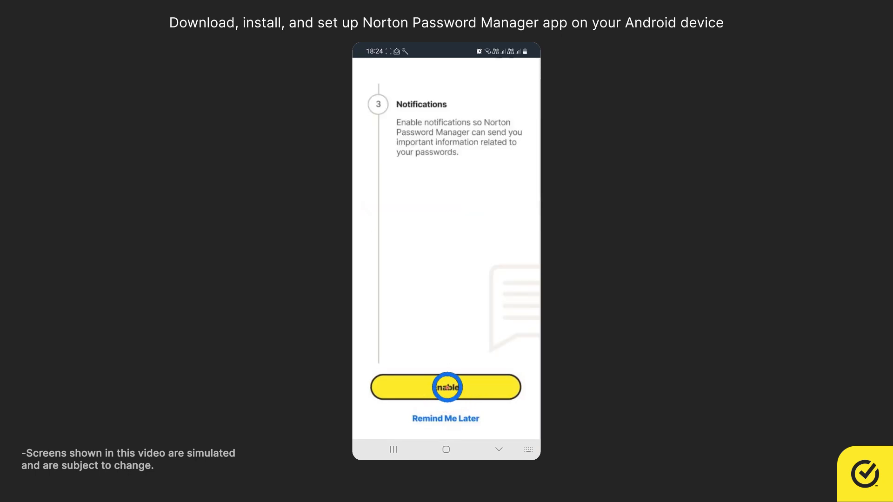
pyautogui.click(445, 387)
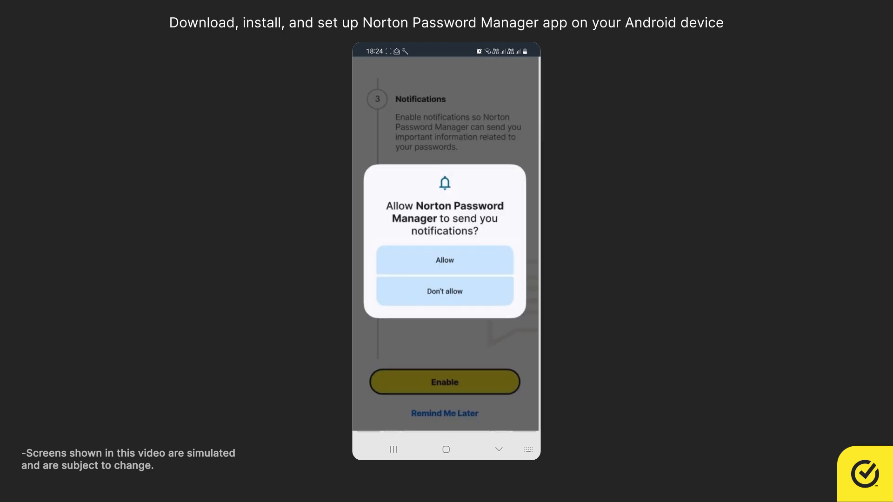
pyautogui.click(444, 260)
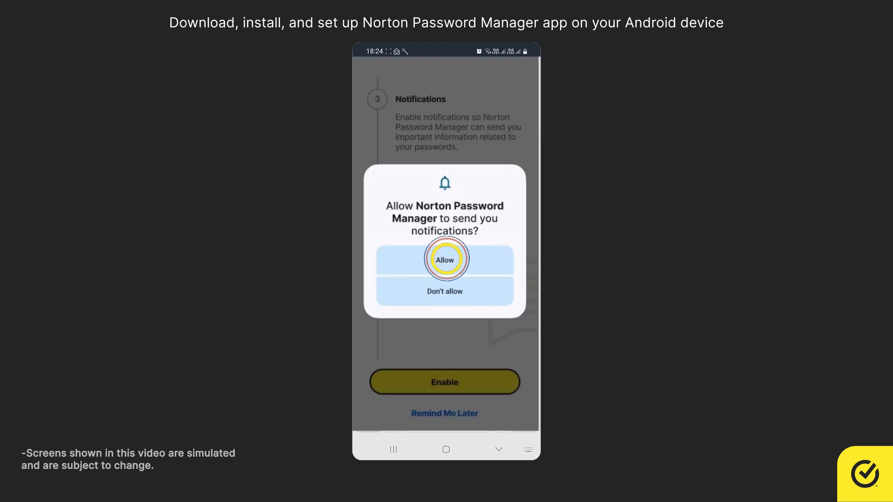
pyautogui.click(445, 259)
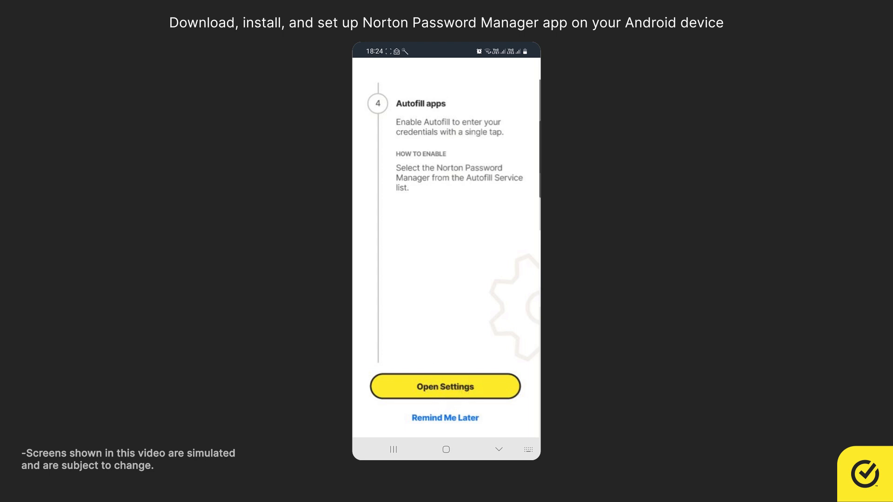
# Set Norton Password Manager as the phone's autofill service and confirm trusting it
pyautogui.click(444, 386)
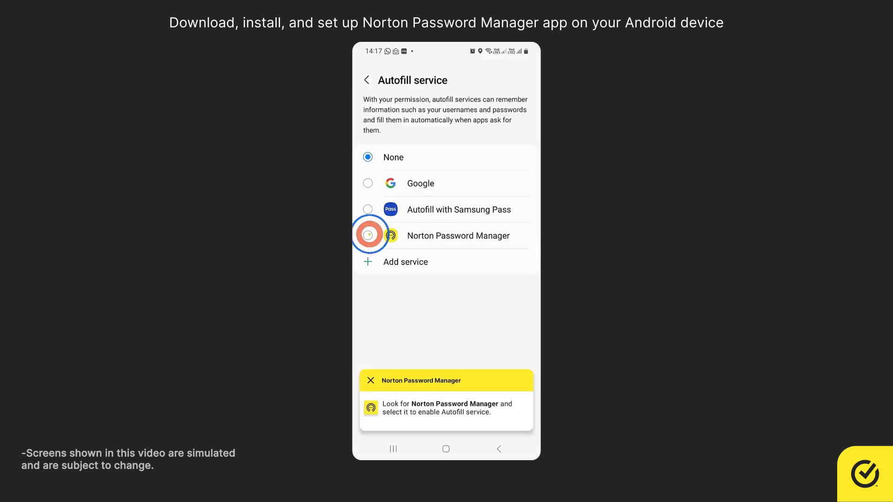
pyautogui.click(369, 234)
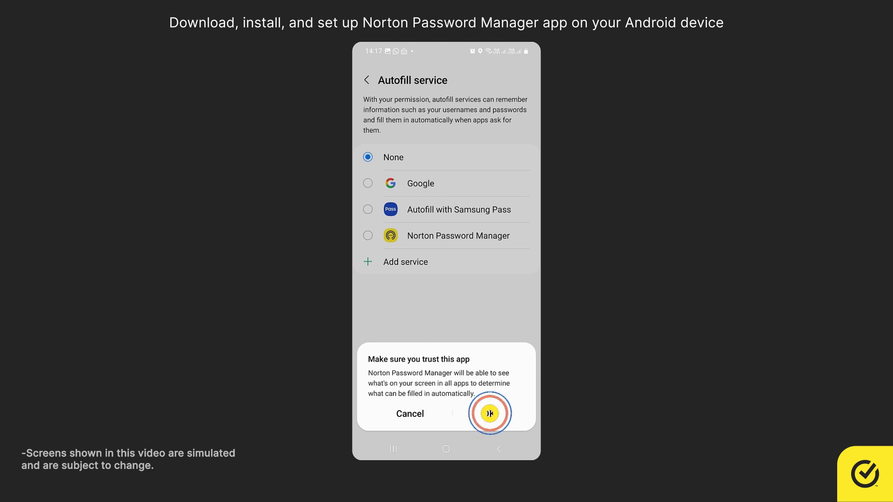
pyautogui.click(488, 413)
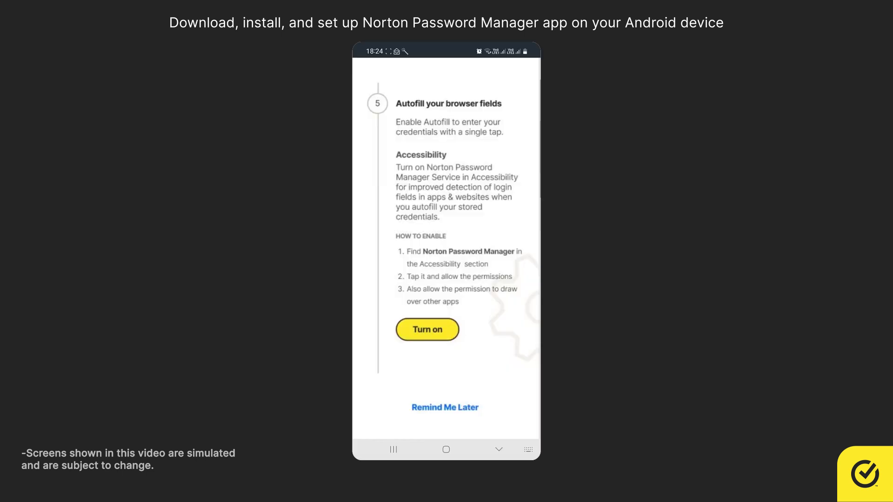
# Enable the accessibility service for browser autofill and dismiss the 'You're all set' dialog
pyautogui.click(426, 330)
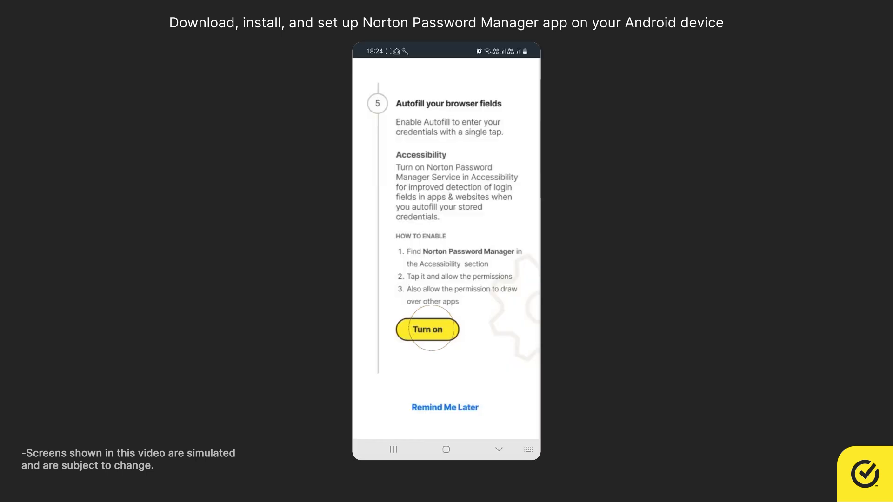
pyautogui.click(426, 330)
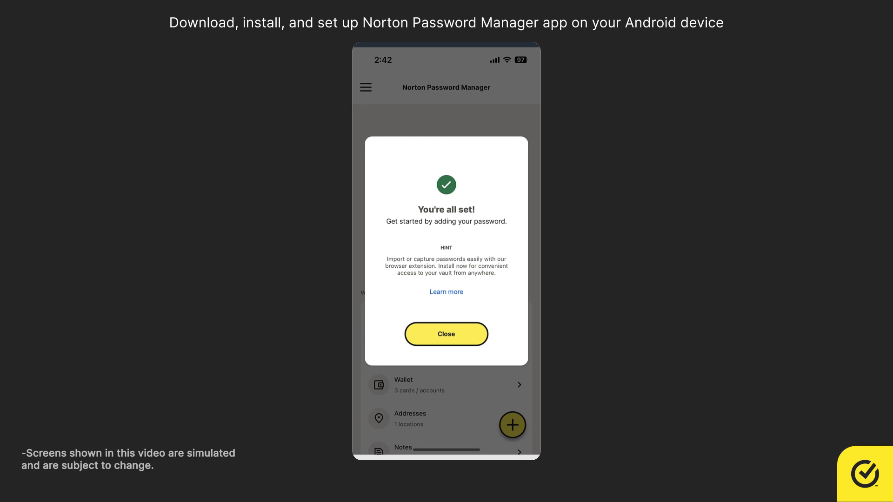
pyautogui.click(445, 334)
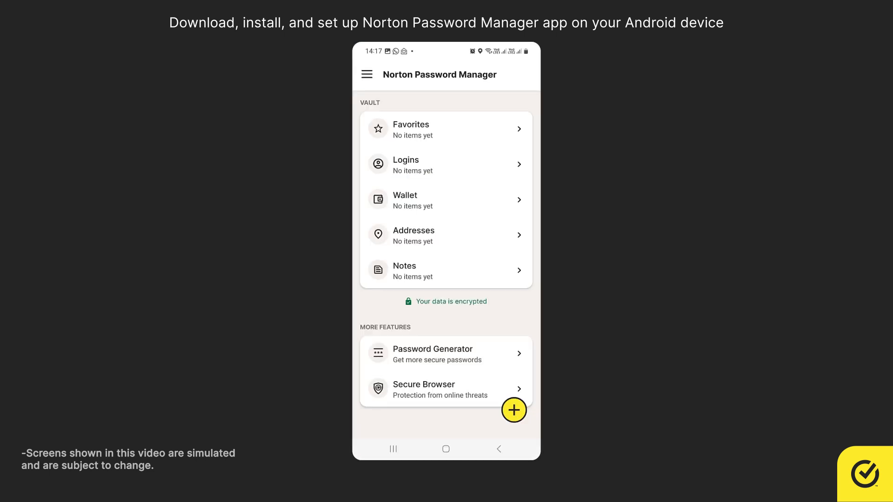